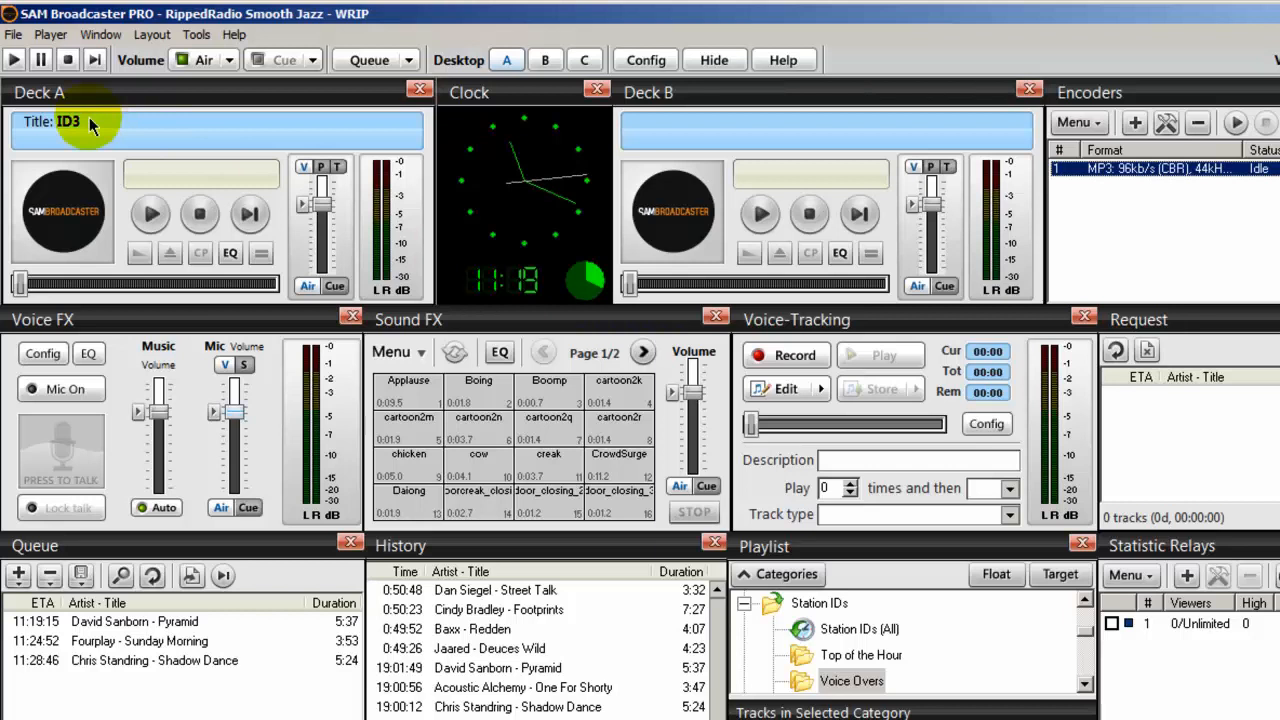
mouse_move(738, 108)
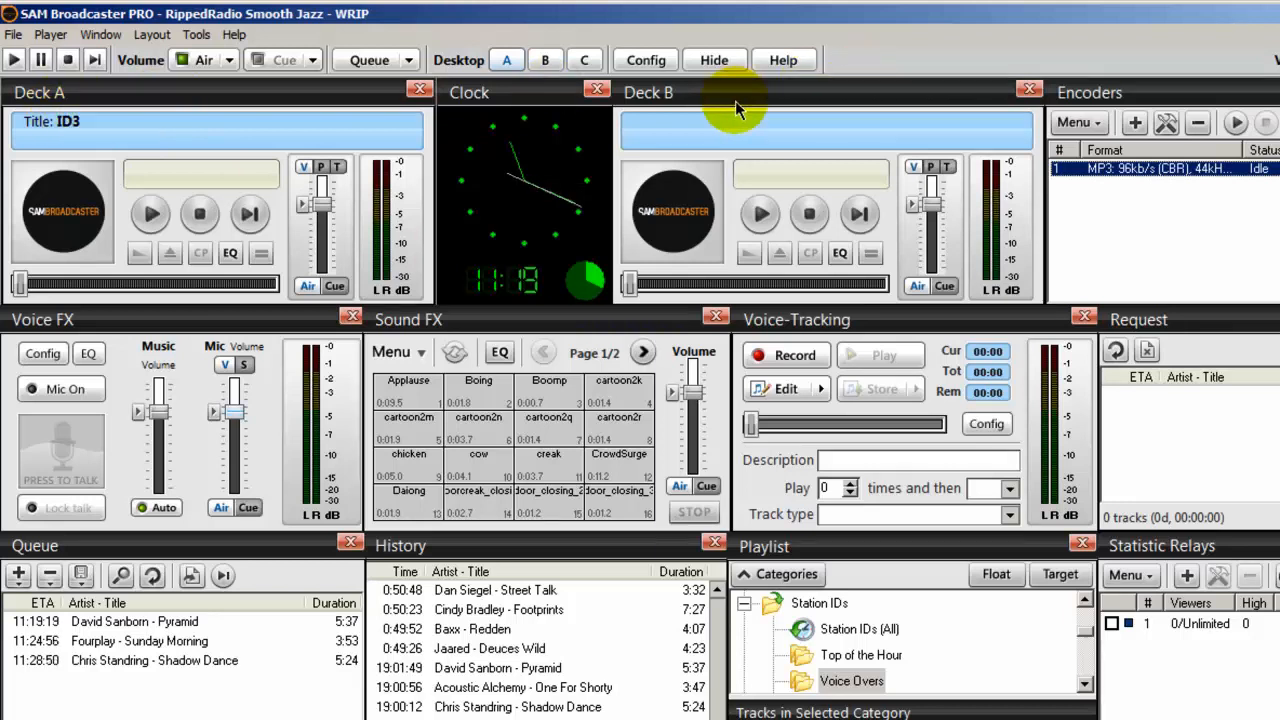
mouse_move(152, 198)
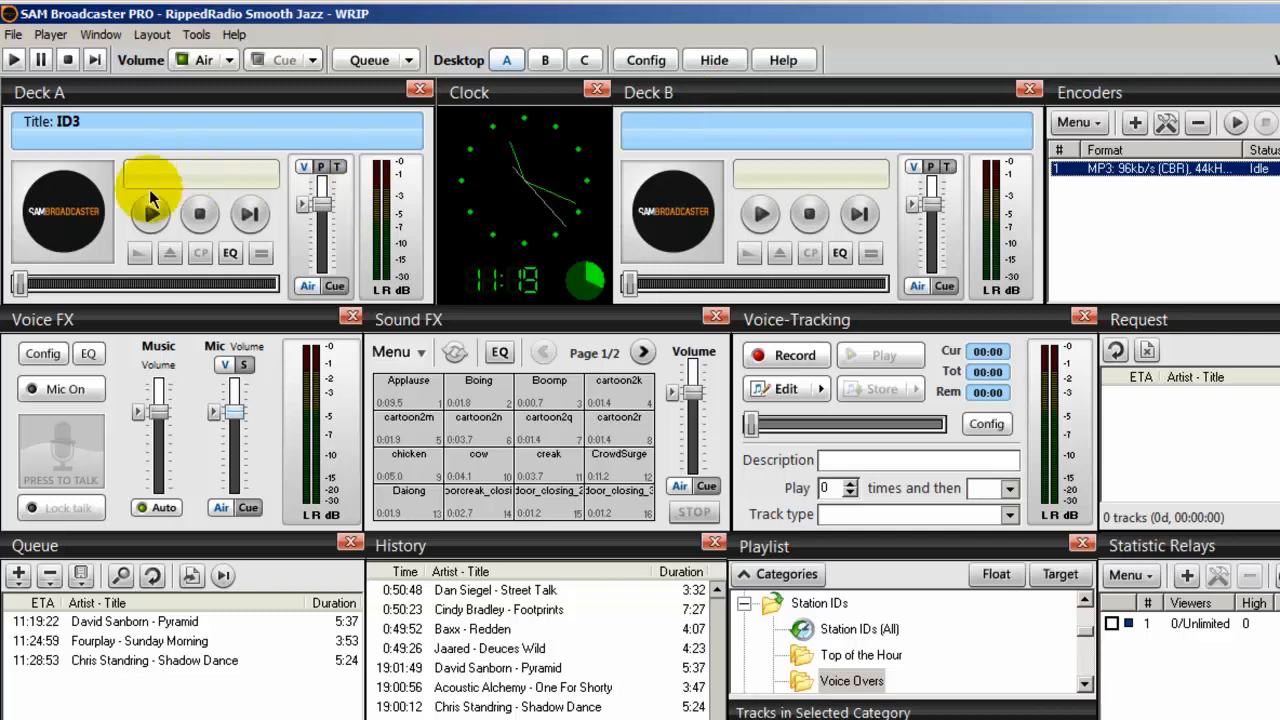
mouse_move(436, 240)
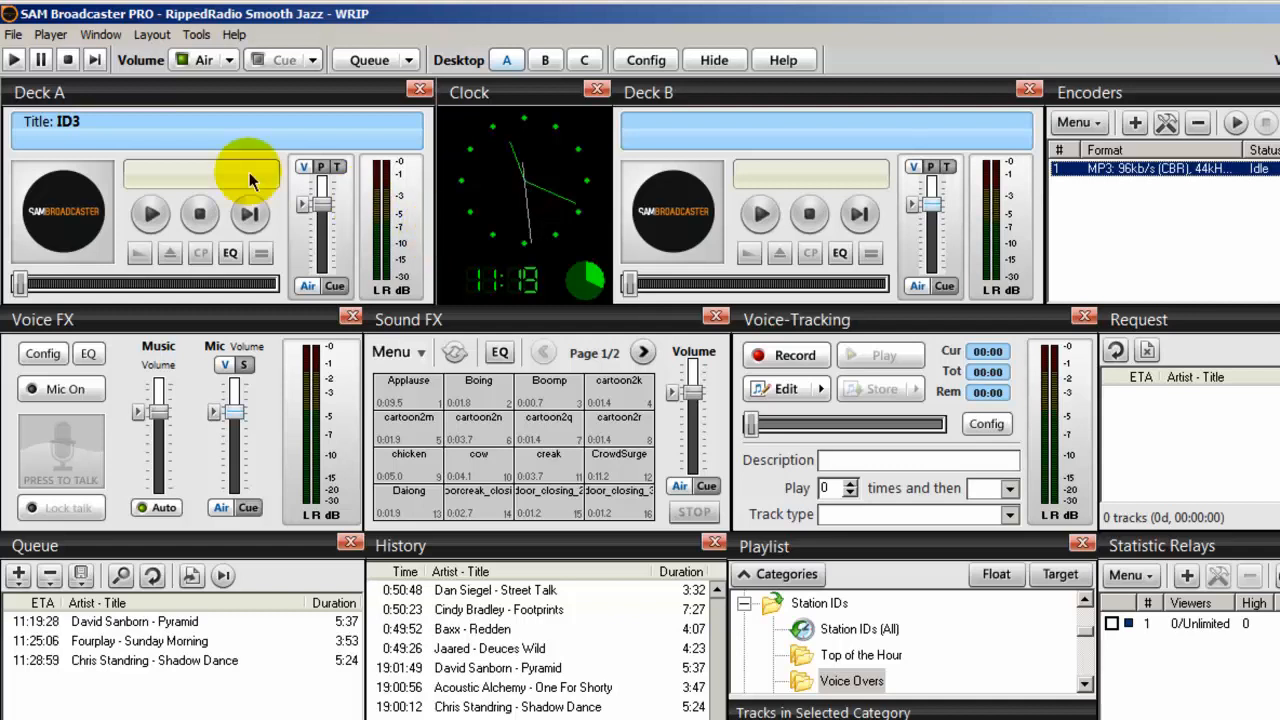
mouse_move(680, 180)
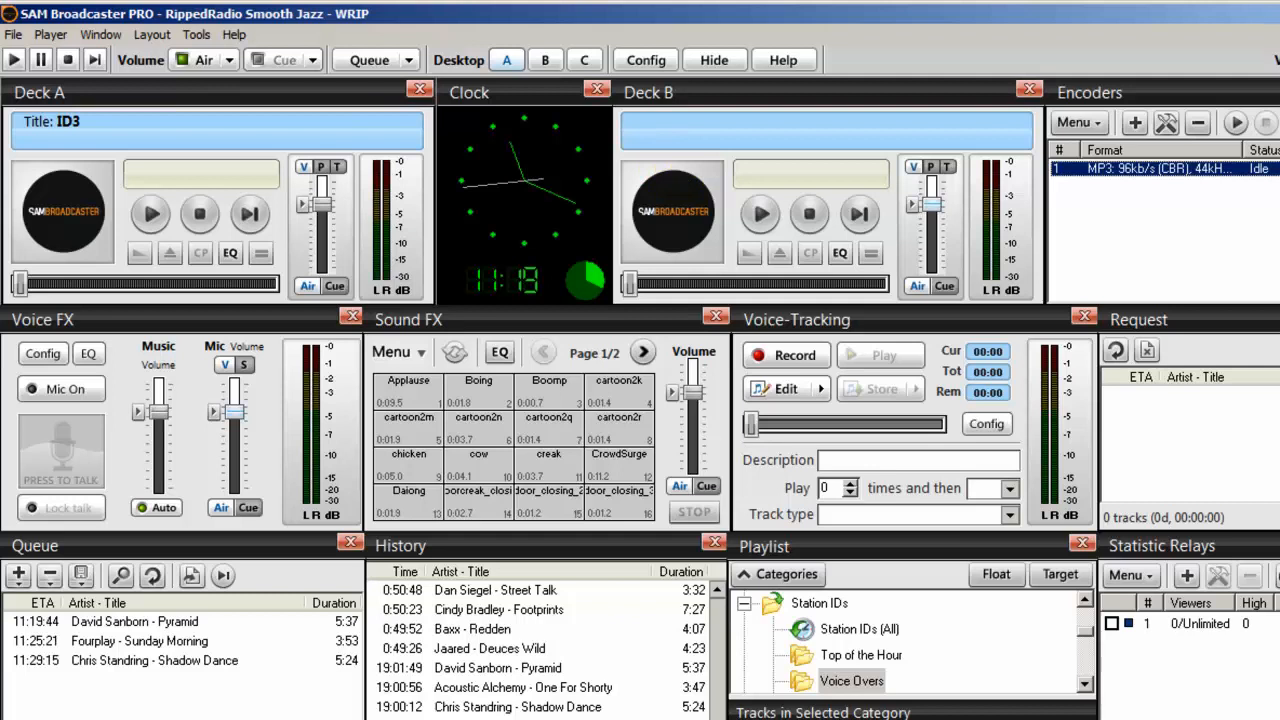
mouse_move(858, 136)
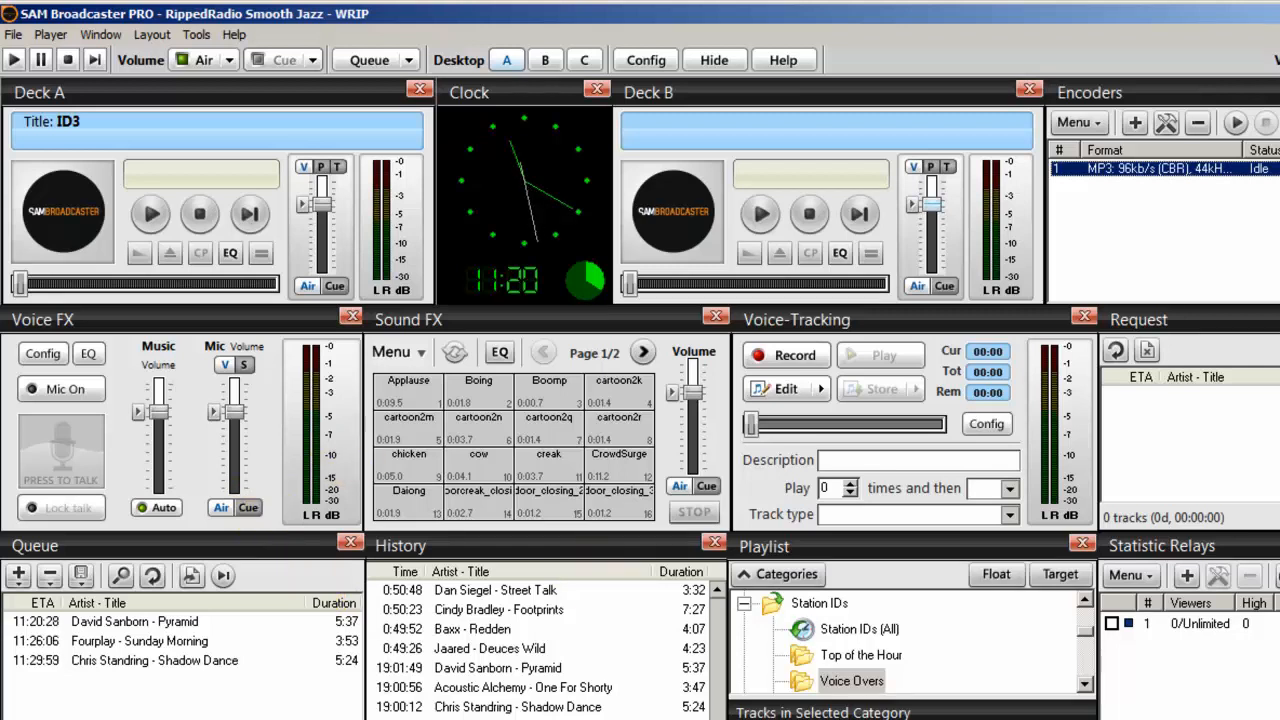
mouse_move(244, 204)
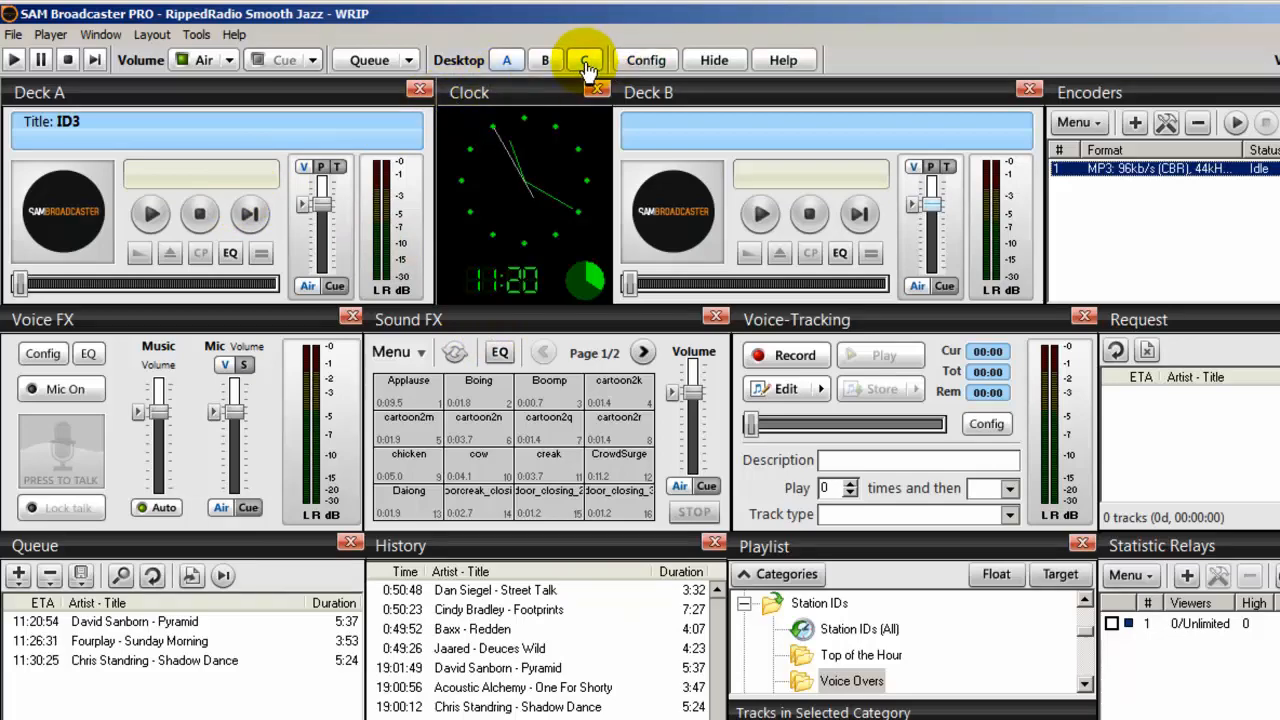
Step: Toggle between Desktop A (Deck A/B) and Desktop C (Aux decks and PAL Scripts), finishing on the Aux layout
click(584, 60)
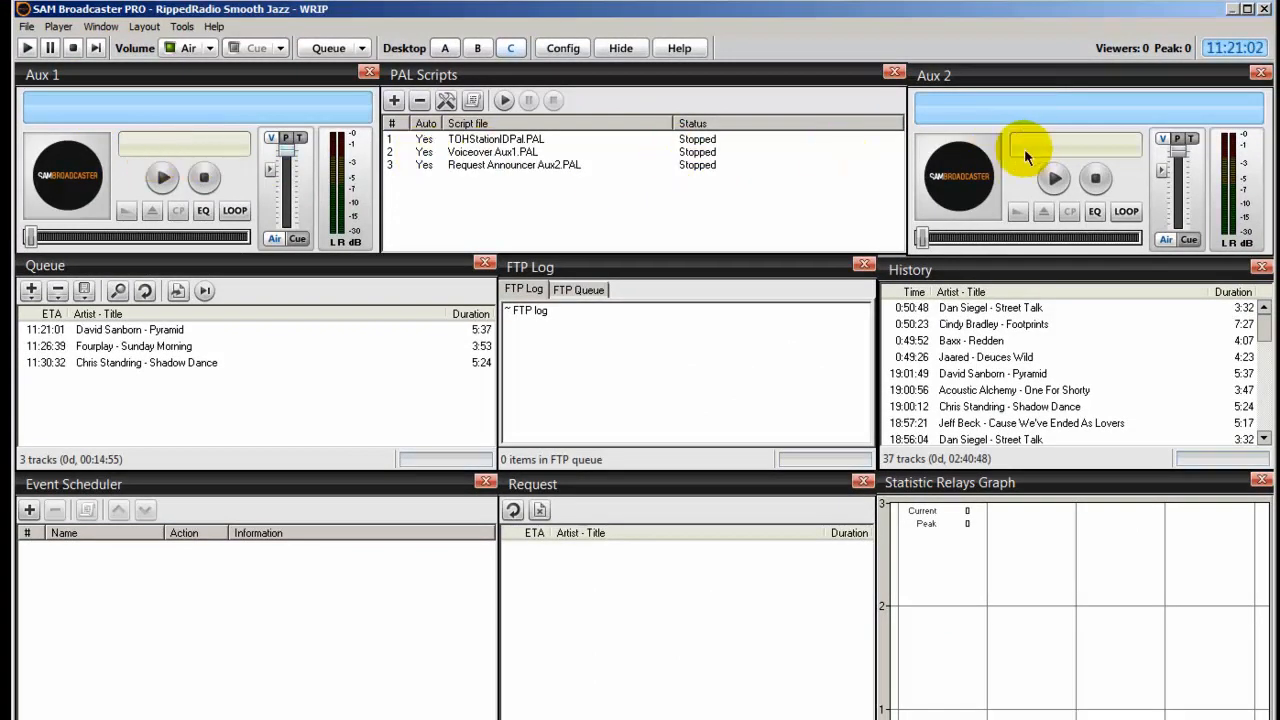
click(444, 48)
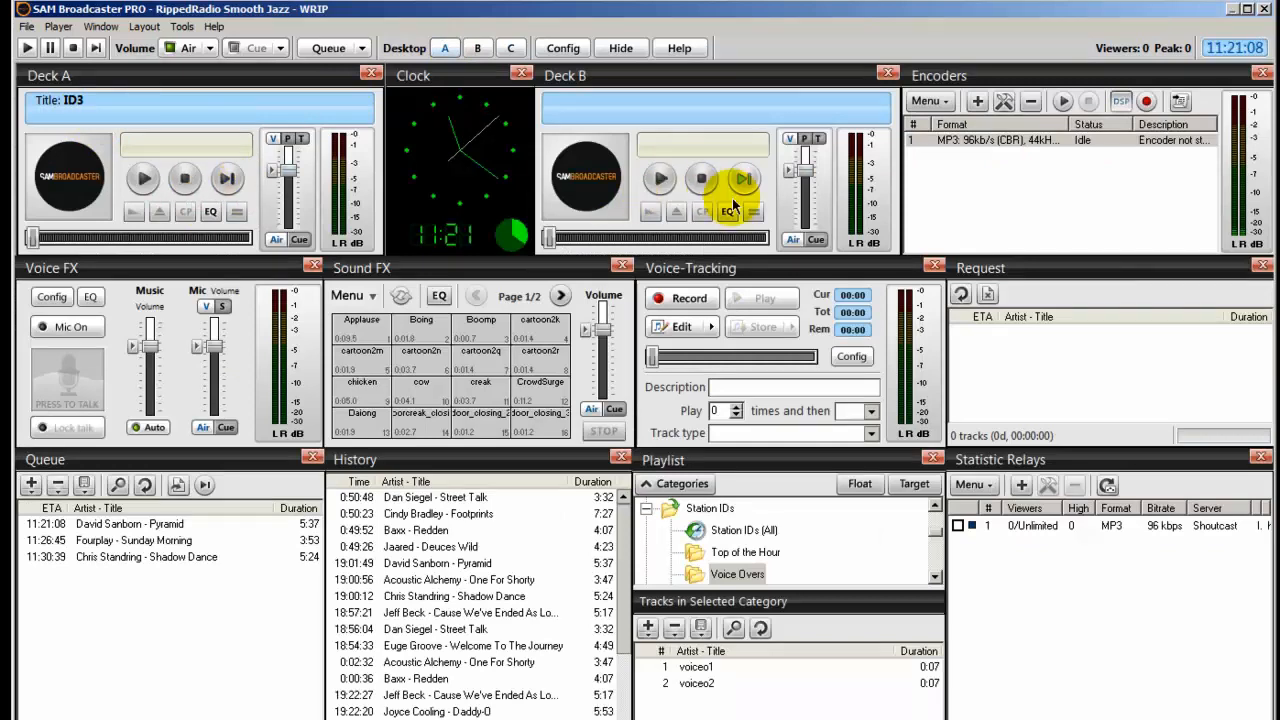
mouse_move(660, 130)
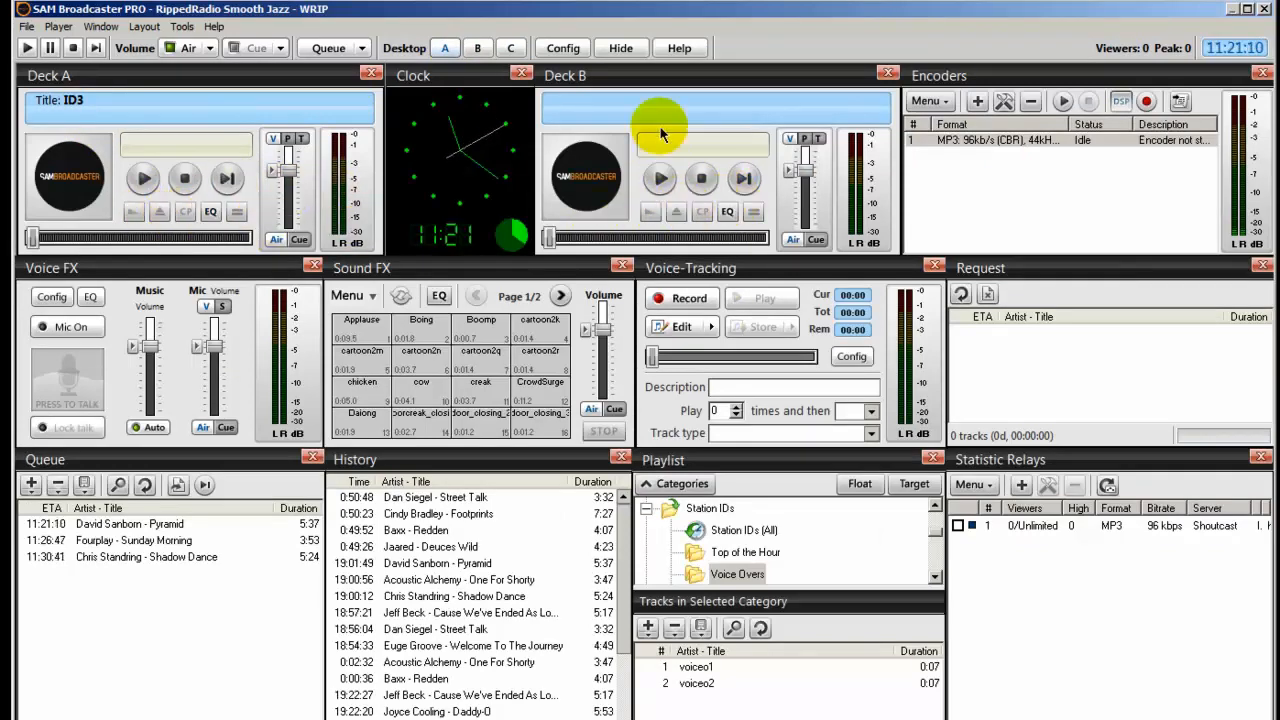
click(512, 48)
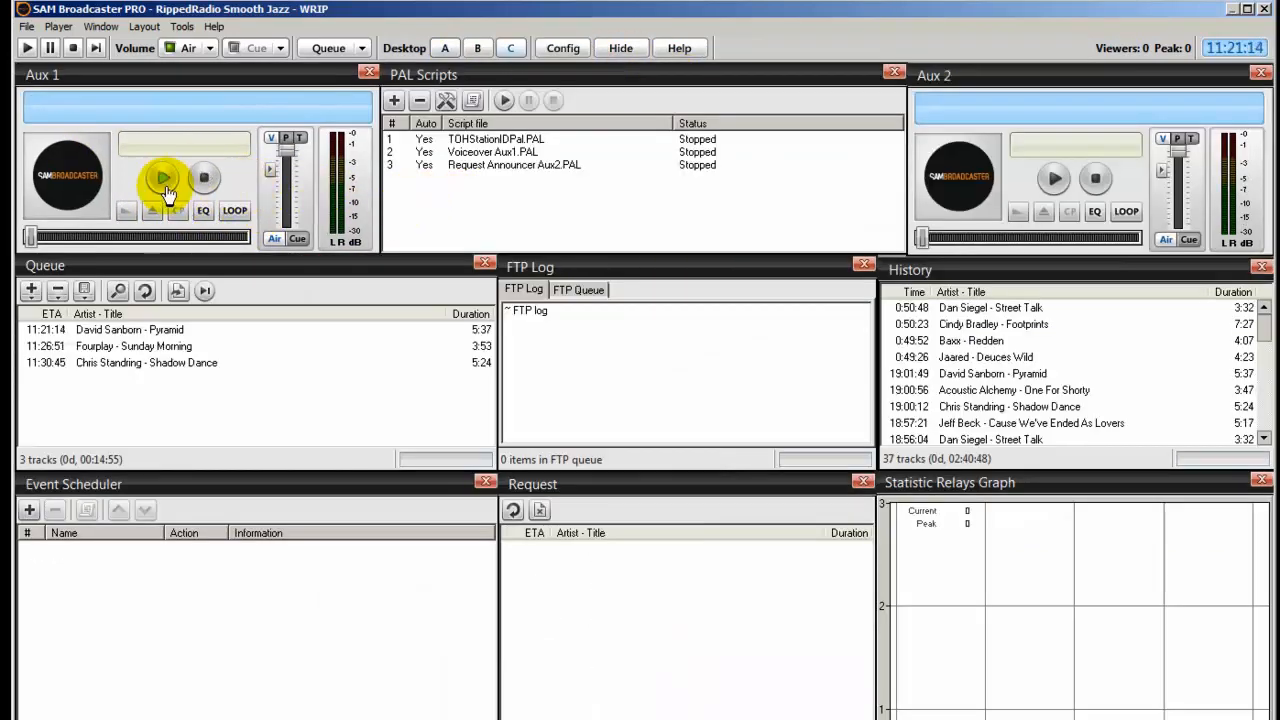
mouse_move(416, 48)
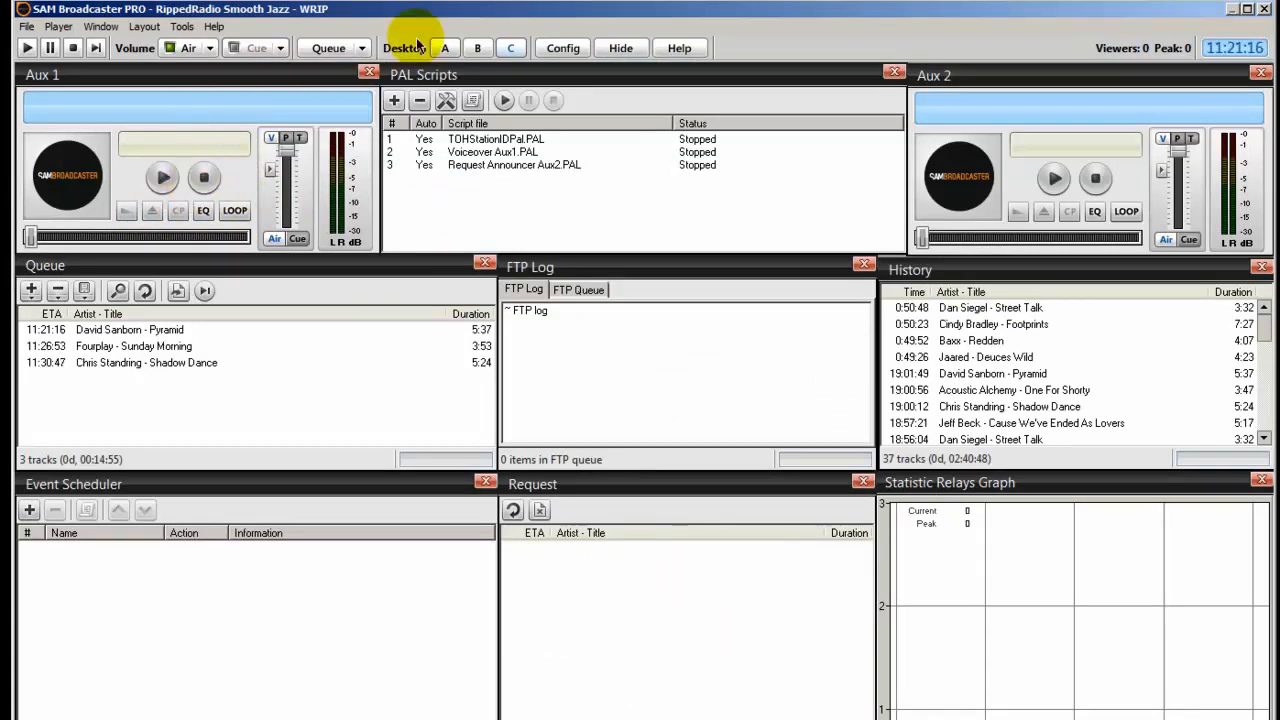
click(444, 48)
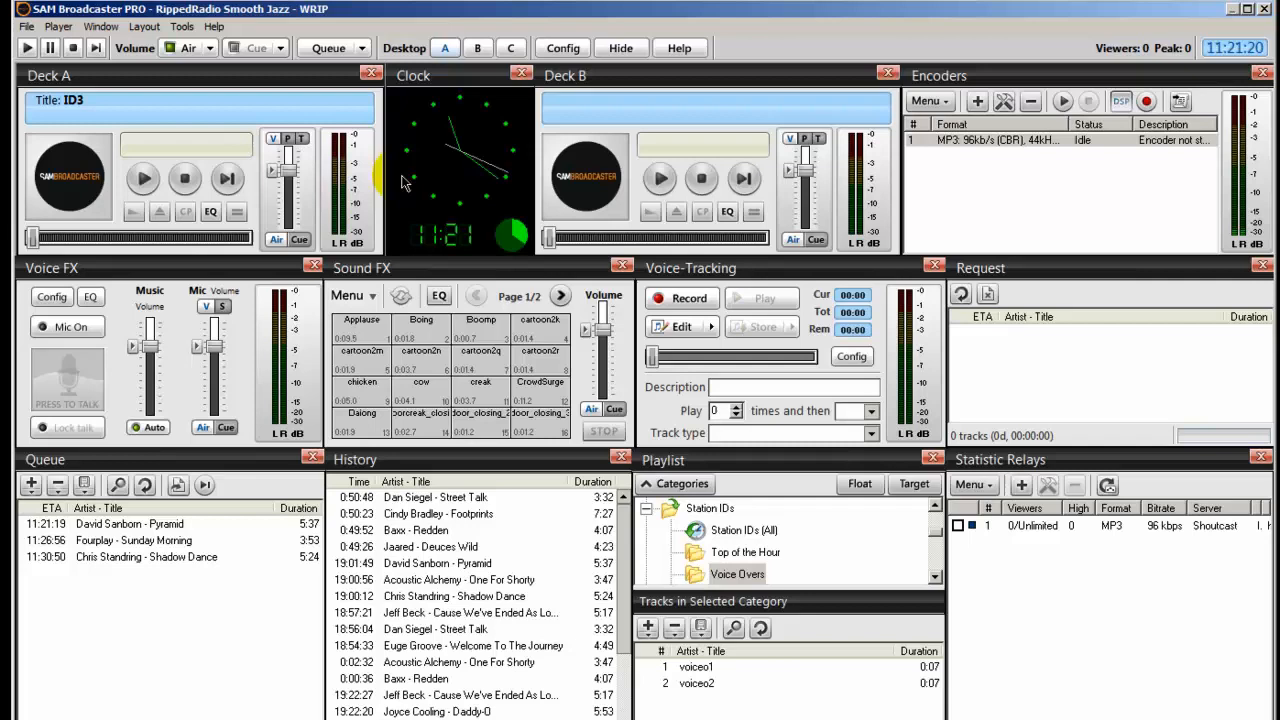
click(512, 48)
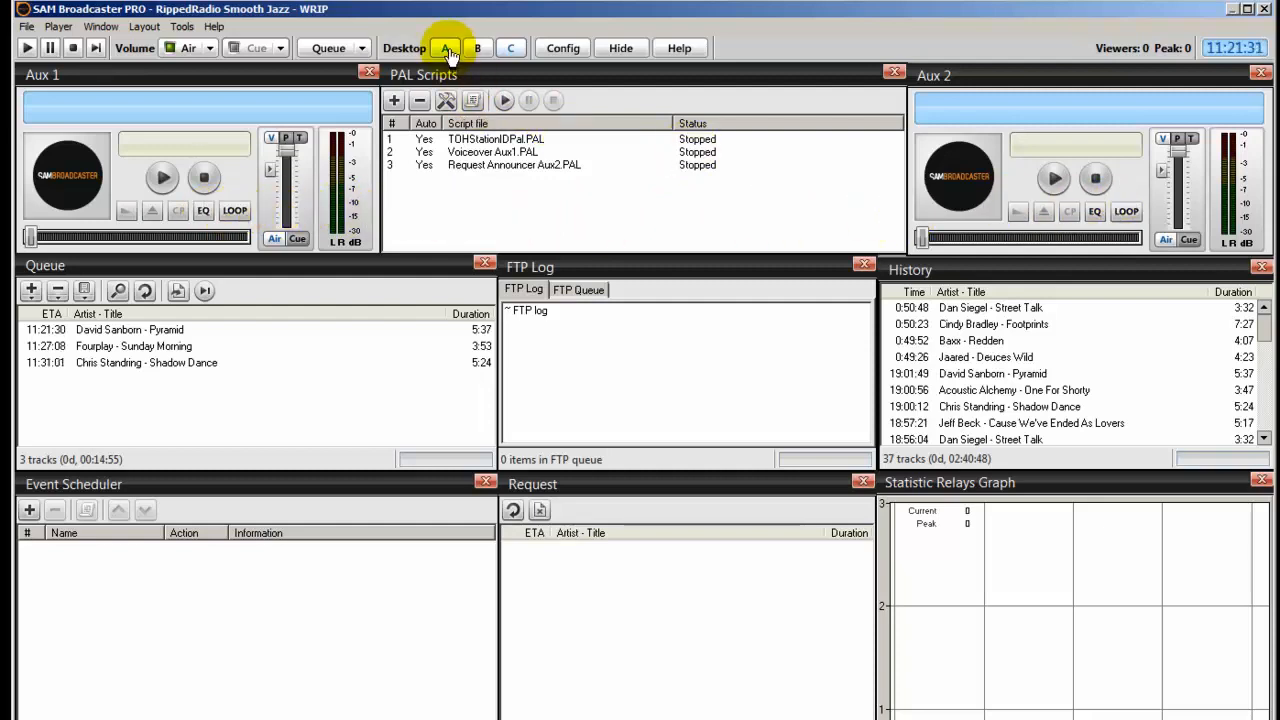
click(444, 48)
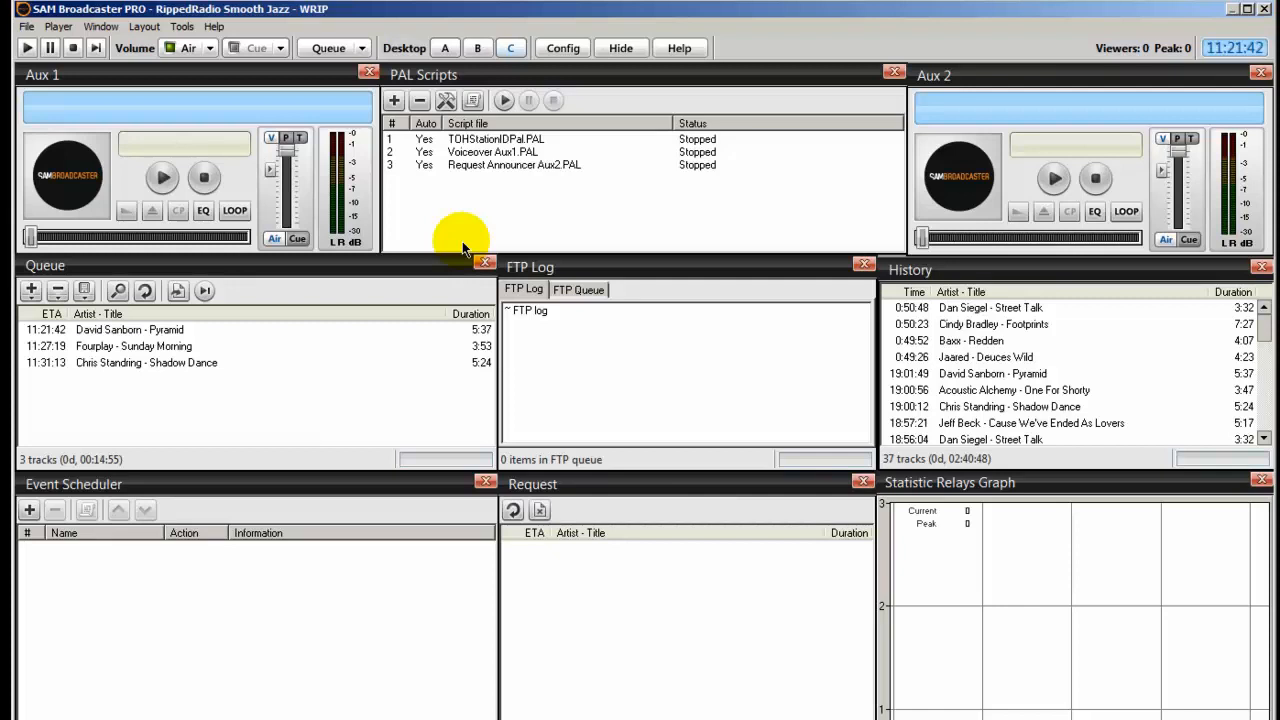
mouse_move(160, 88)
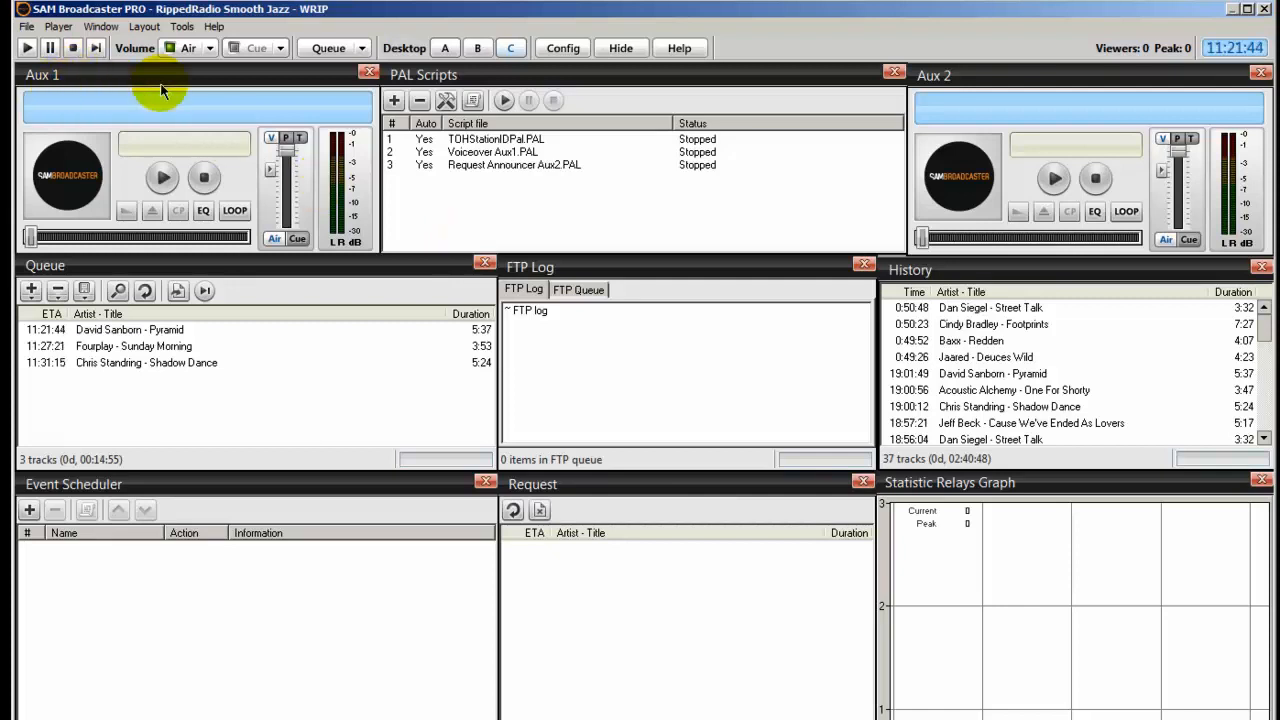
mouse_move(764, 170)
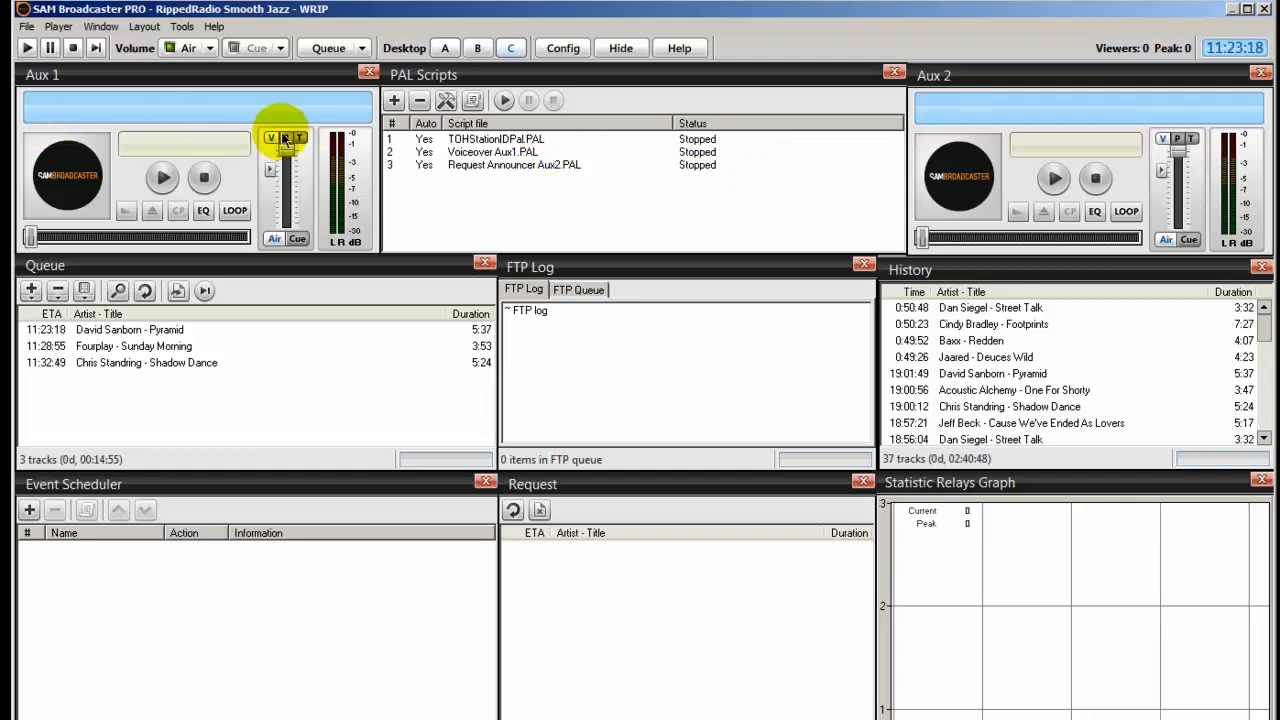
mouse_move(876, 150)
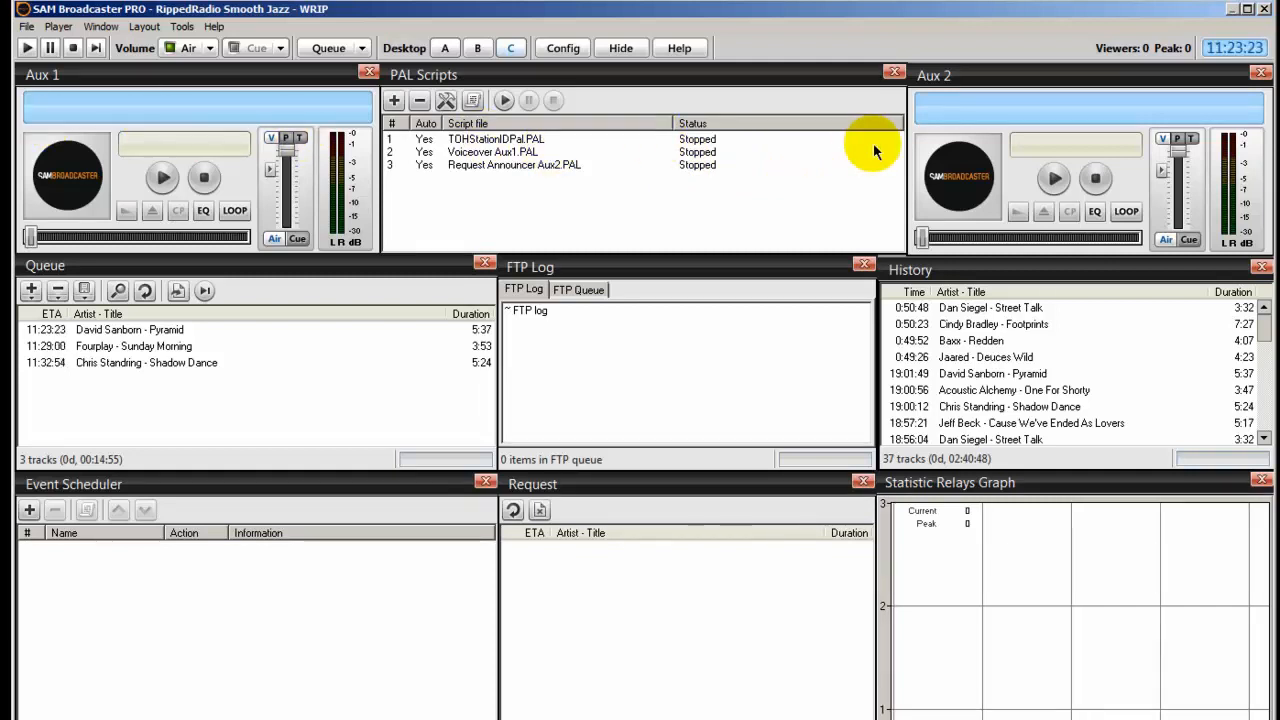
mouse_move(924, 198)
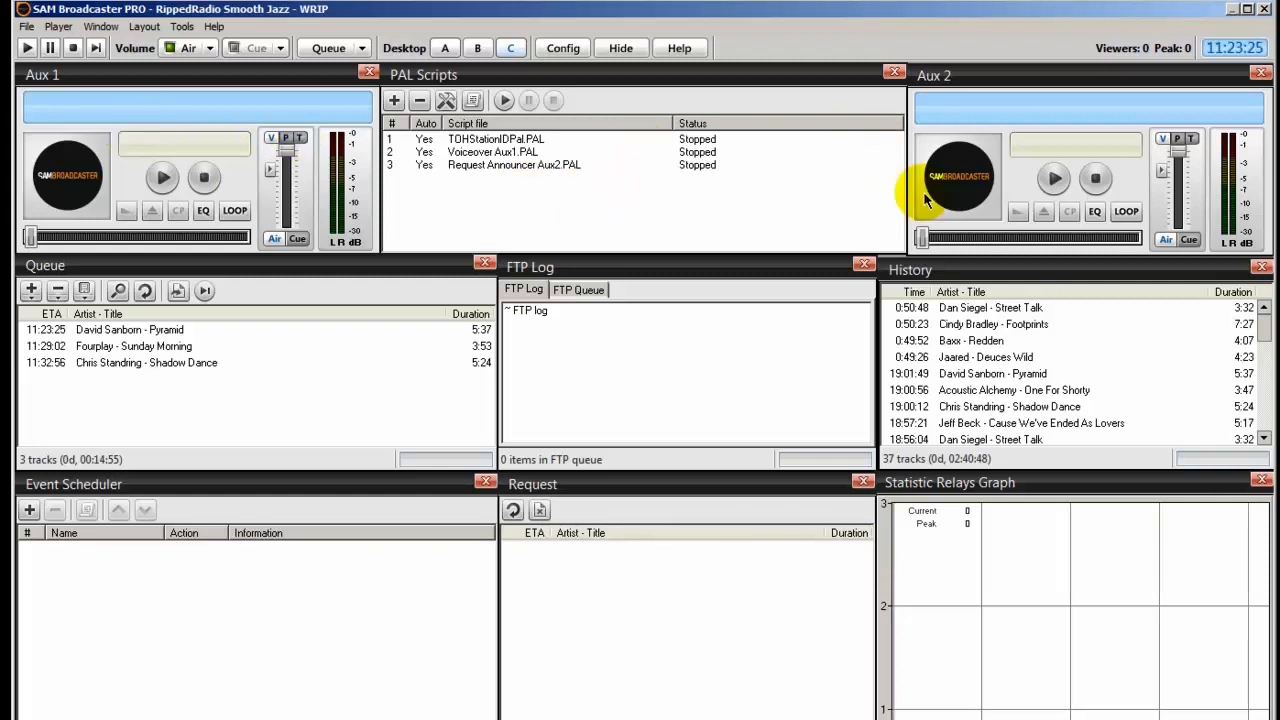
mouse_move(64, 82)
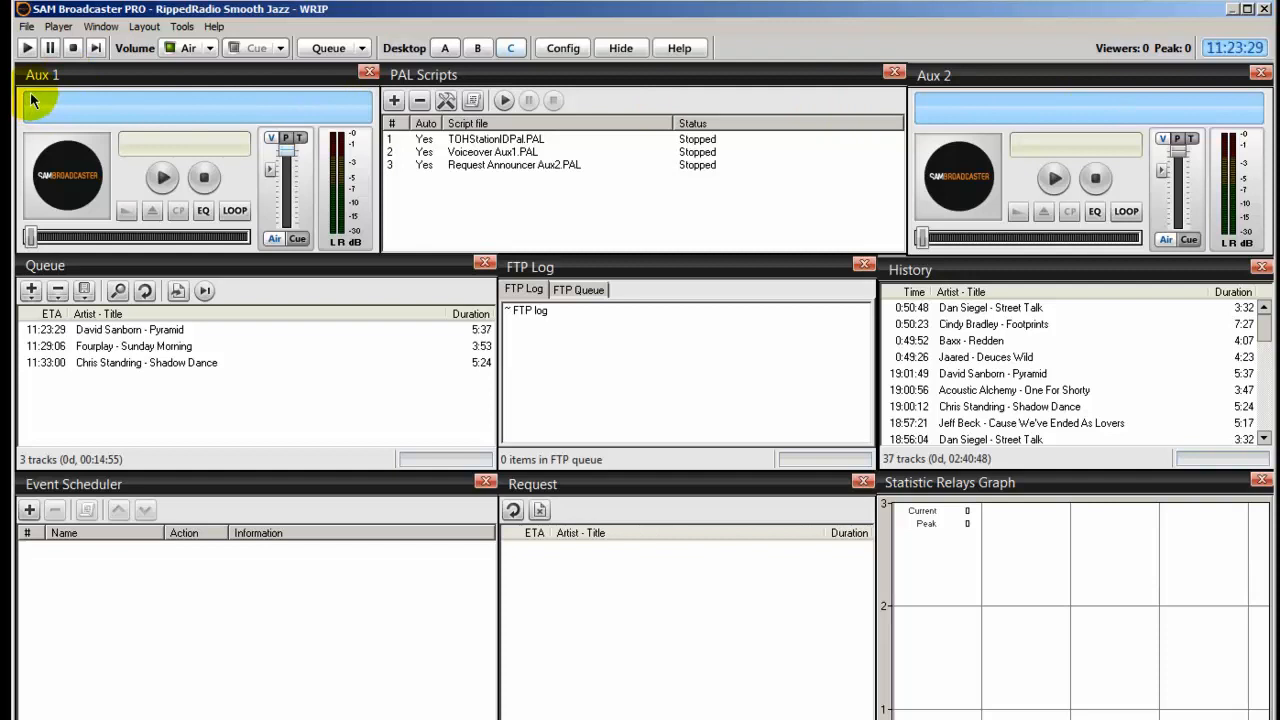
mouse_move(624, 228)
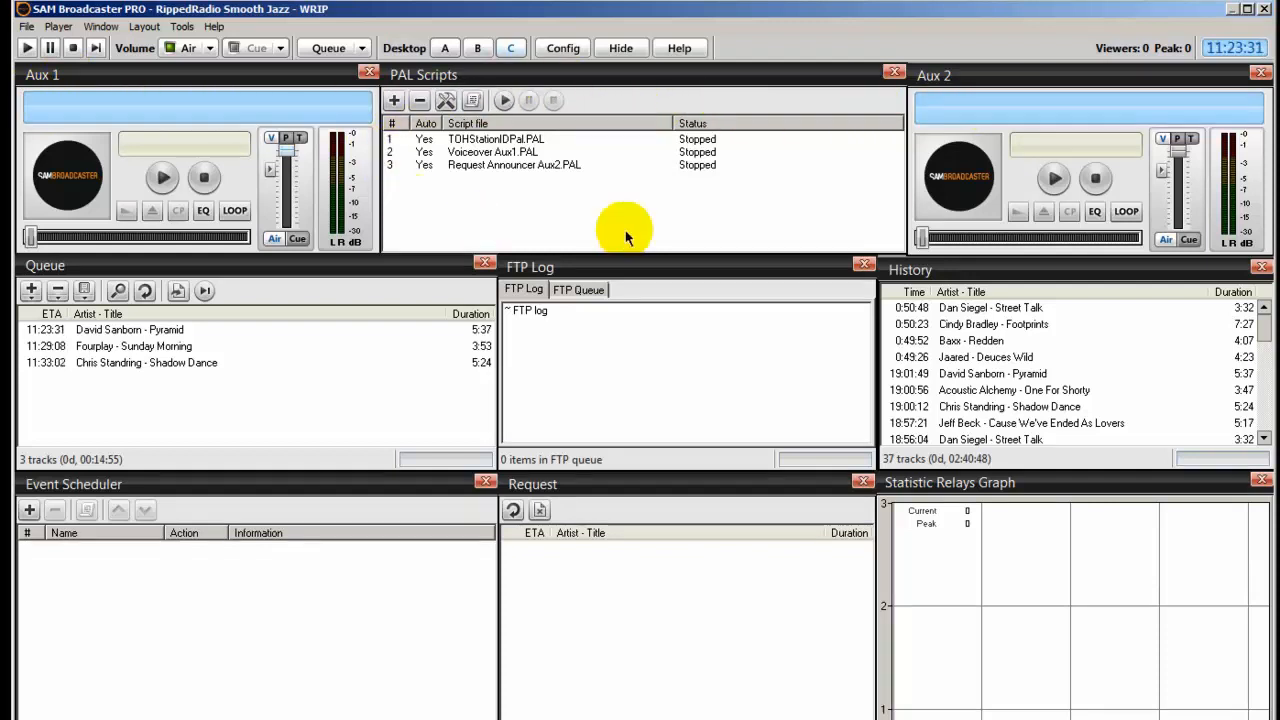
mouse_move(456, 144)
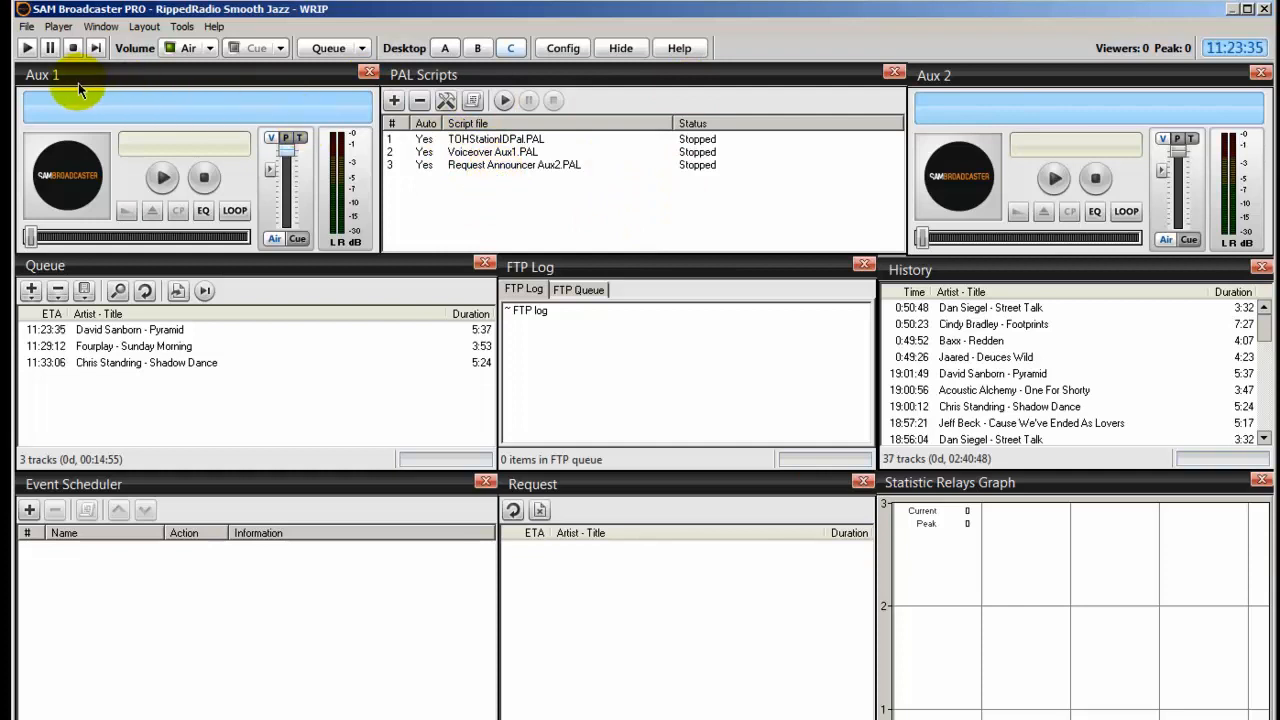
mouse_move(600, 138)
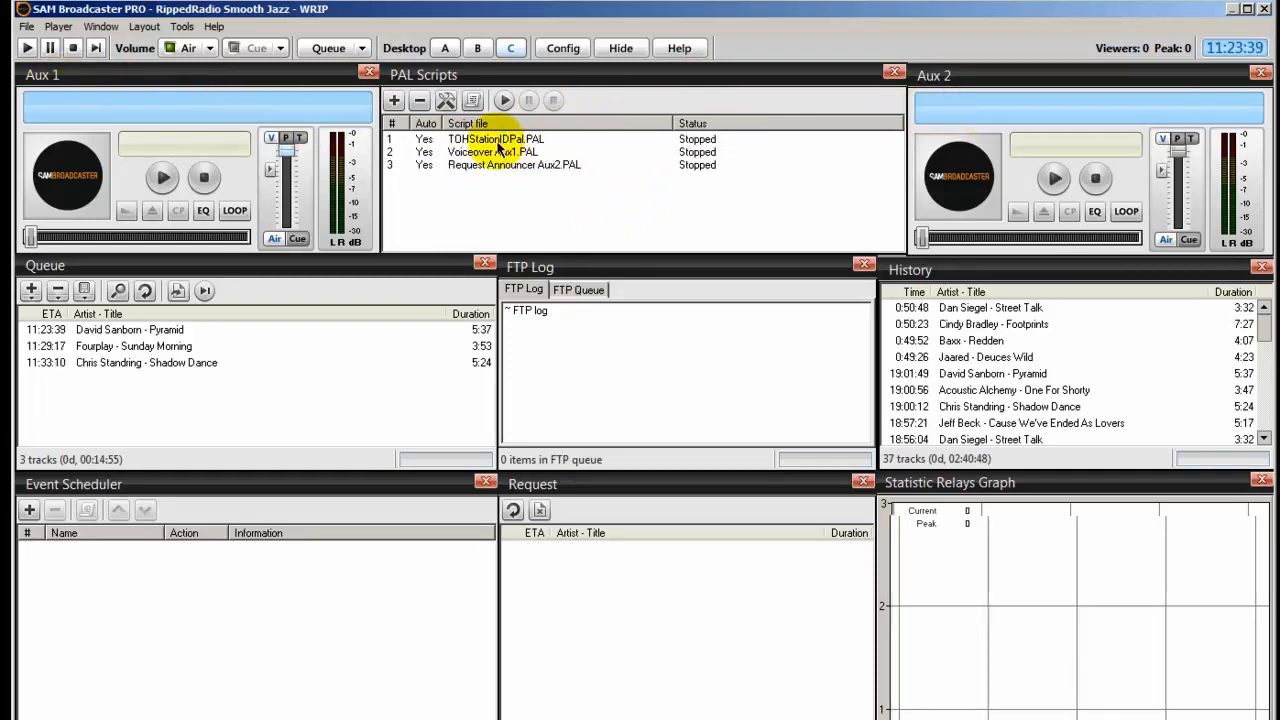
Step: Start the TOHStationIDPal, Voiceover Aux1 and Request Announcer Aux2 scripts, loading voiceo2 into Aux 1
click(496, 138)
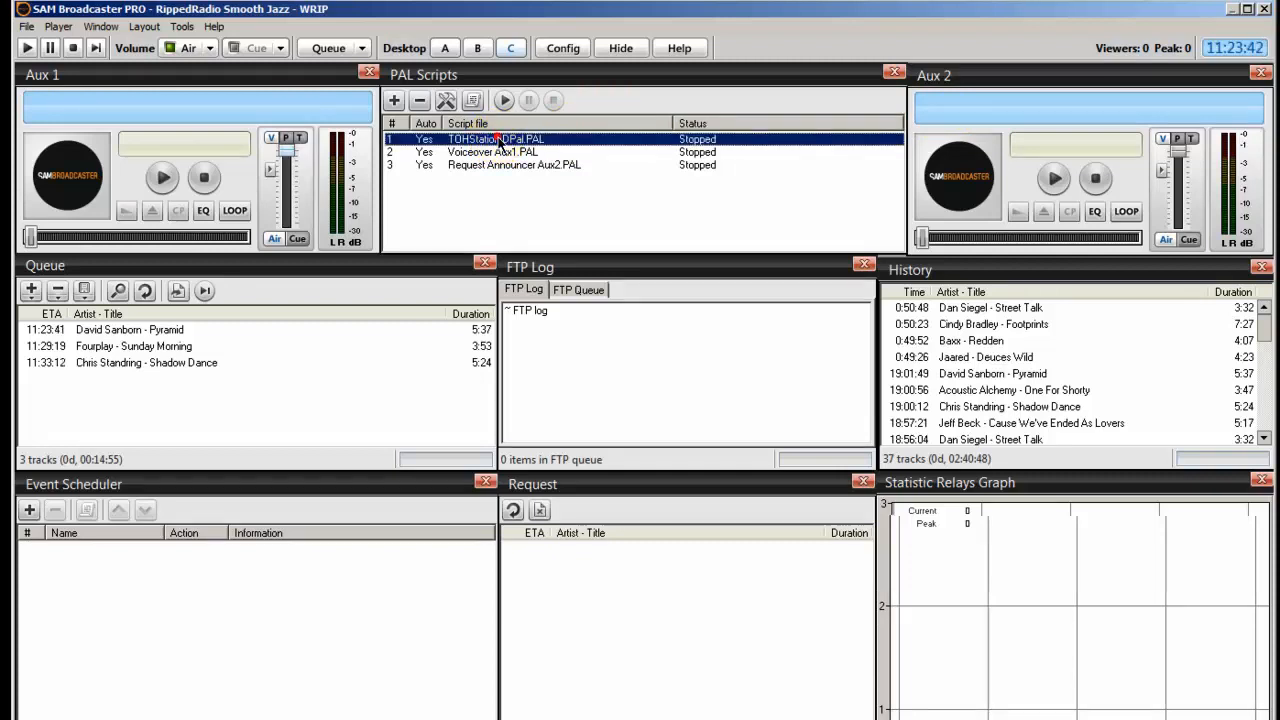
right_click(496, 140)
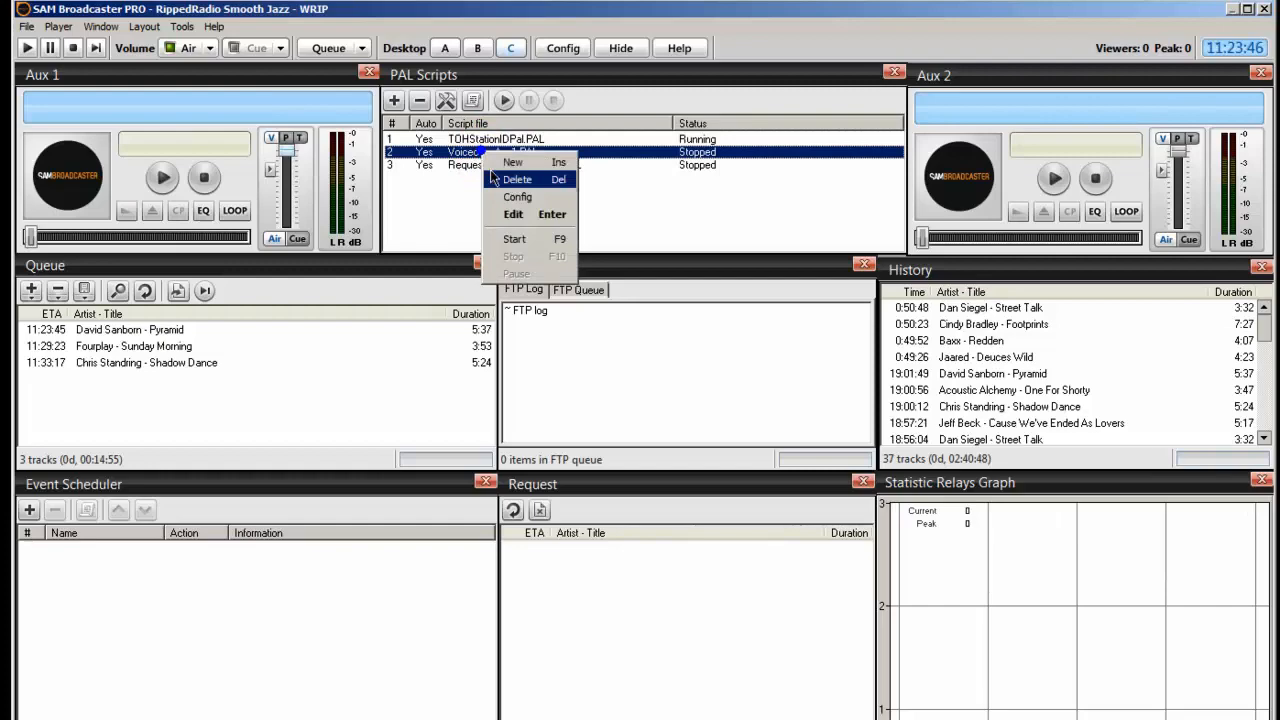
click(512, 238)
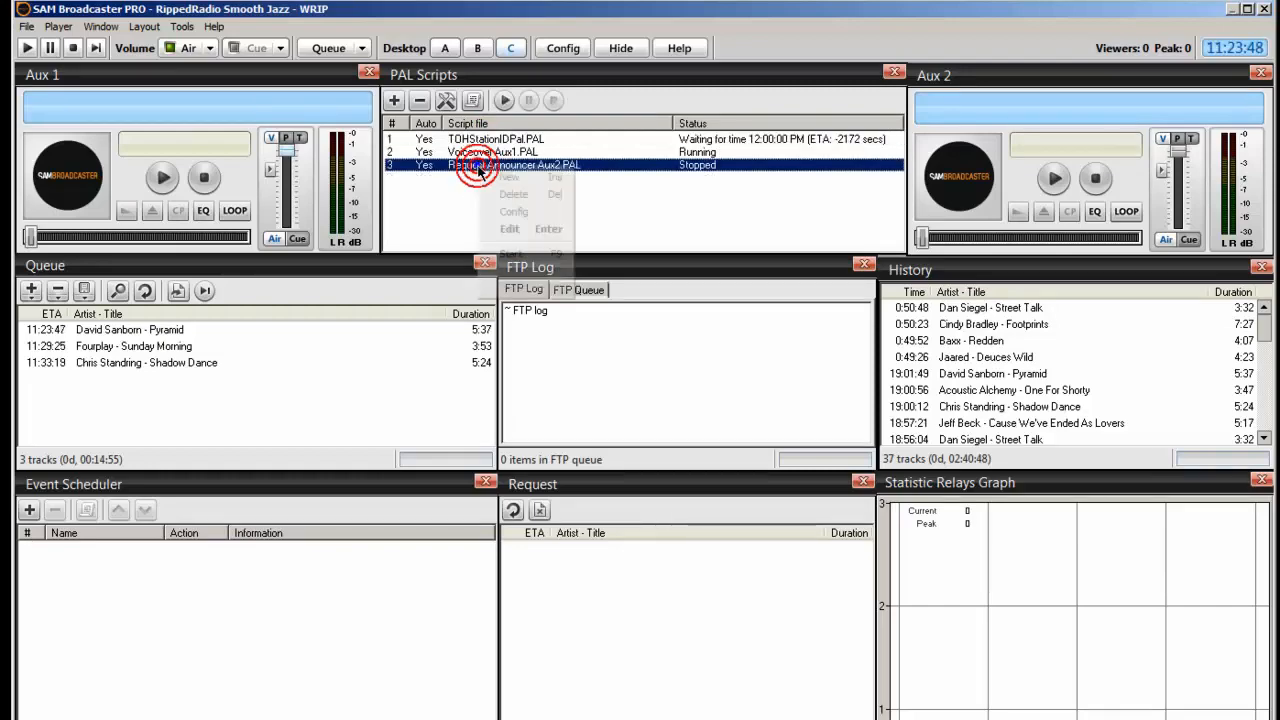
click(510, 176)
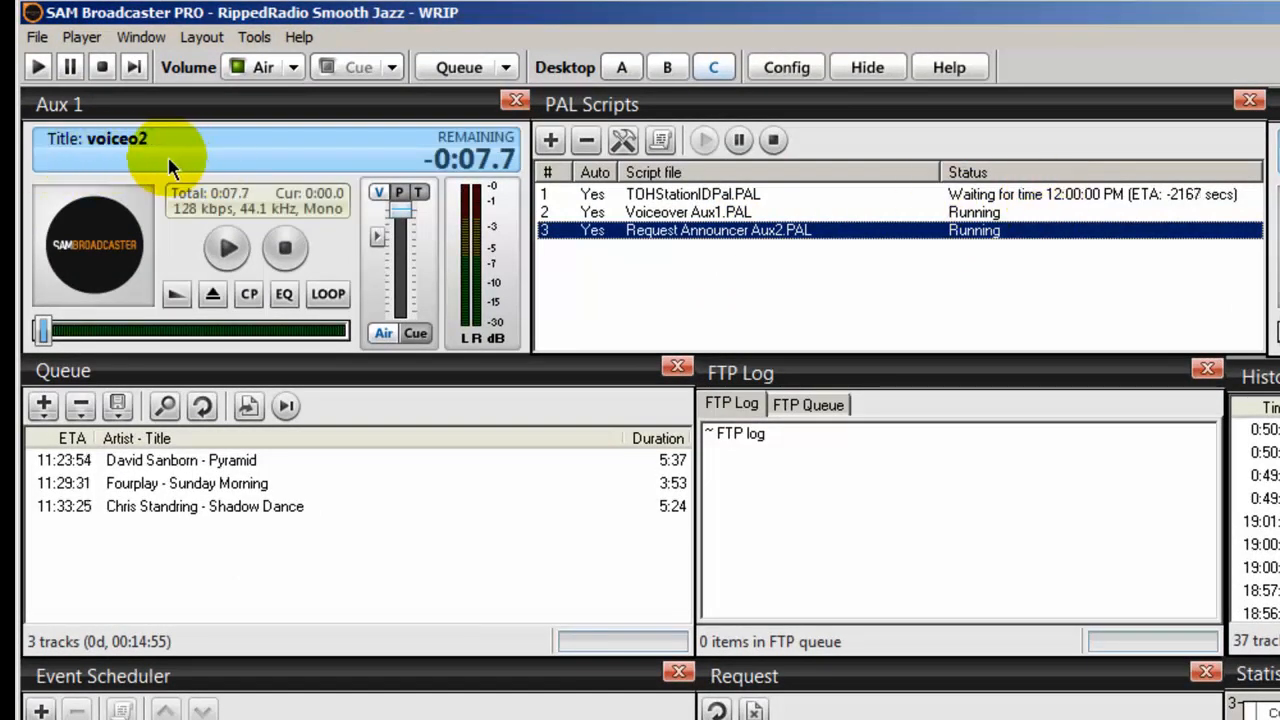
Step: Play the voiceo2 voiceover through Aux 1 and stop it as it ends
click(226, 248)
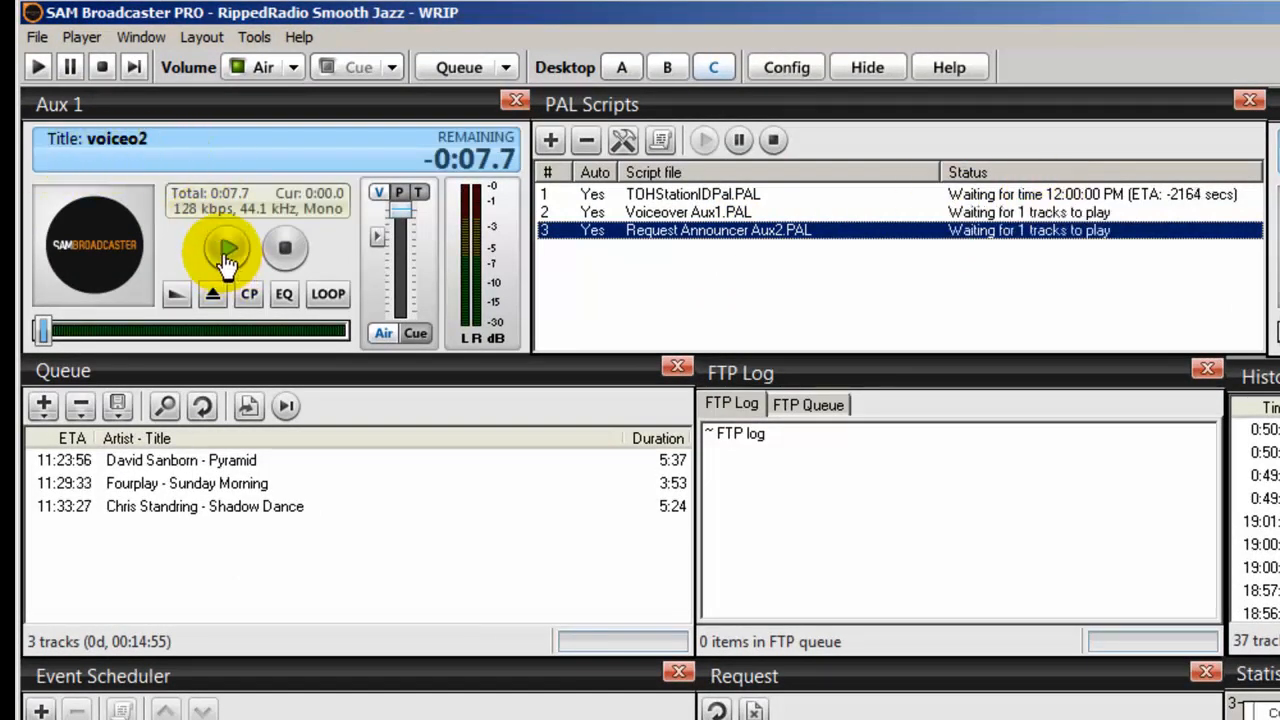
click(228, 250)
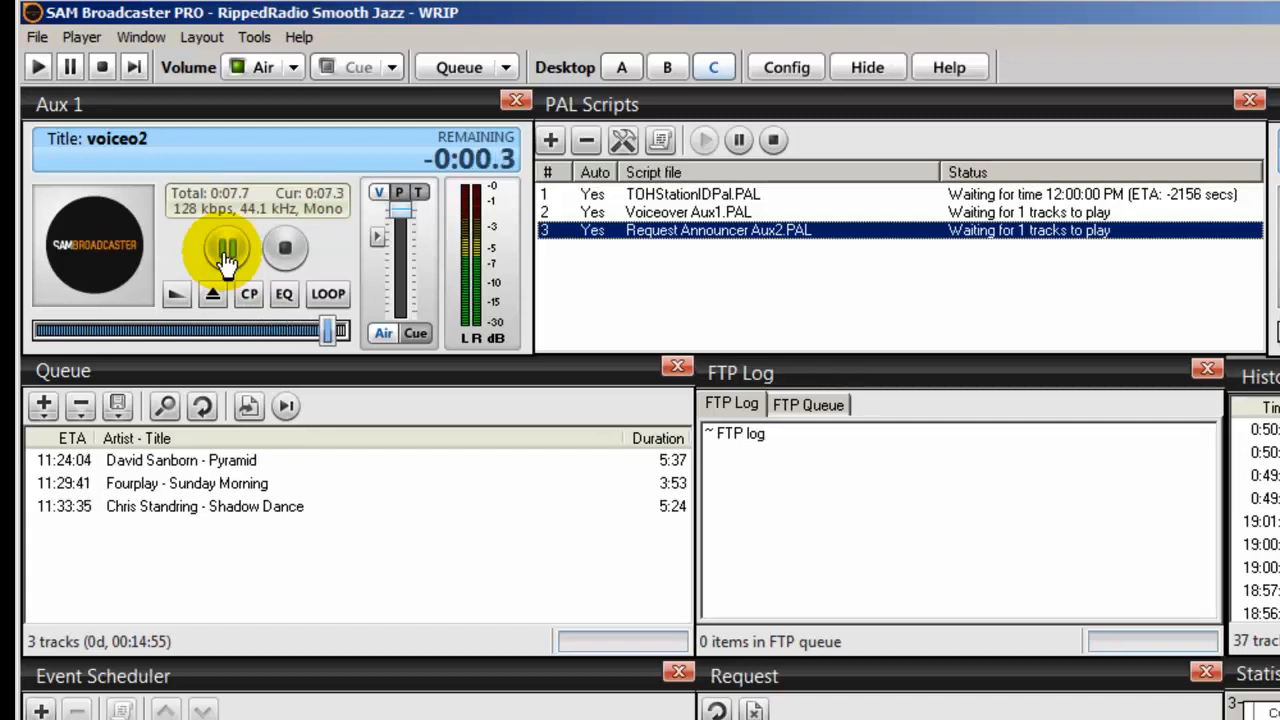
click(100, 68)
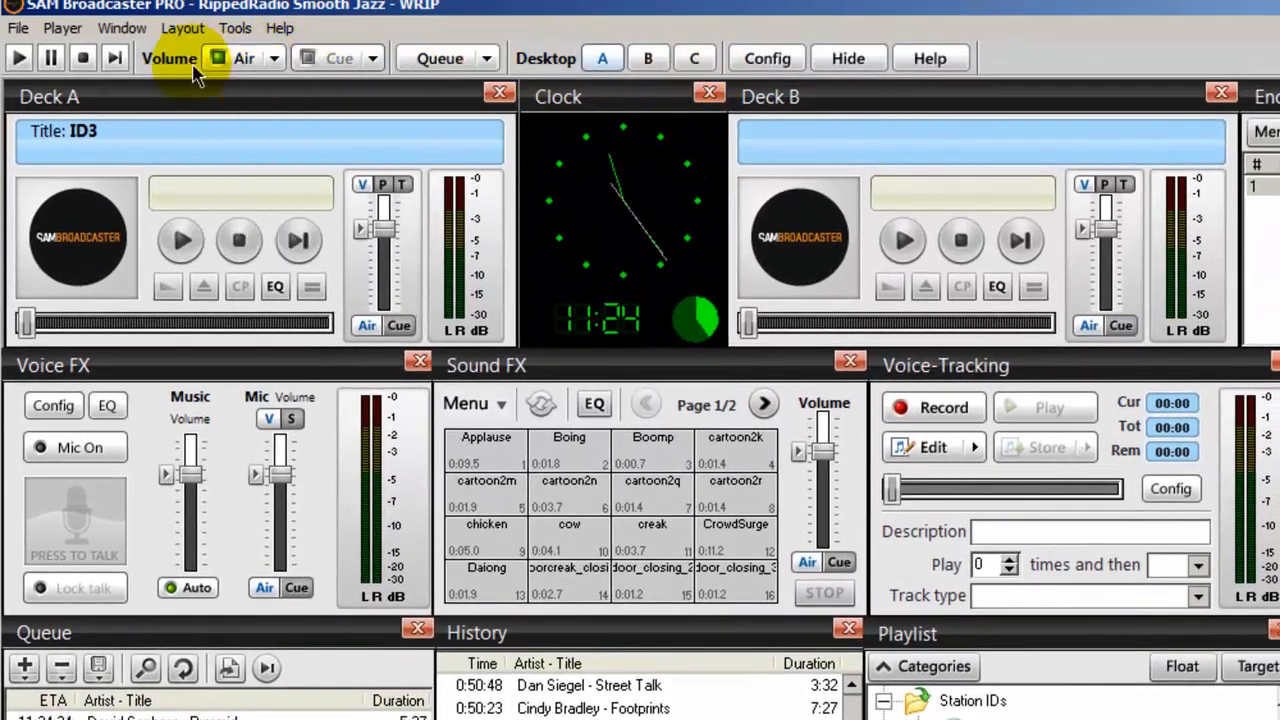
Step: Switch to Desktop C showing the now-empty Aux 1 and the three waiting PAL scripts
click(694, 58)
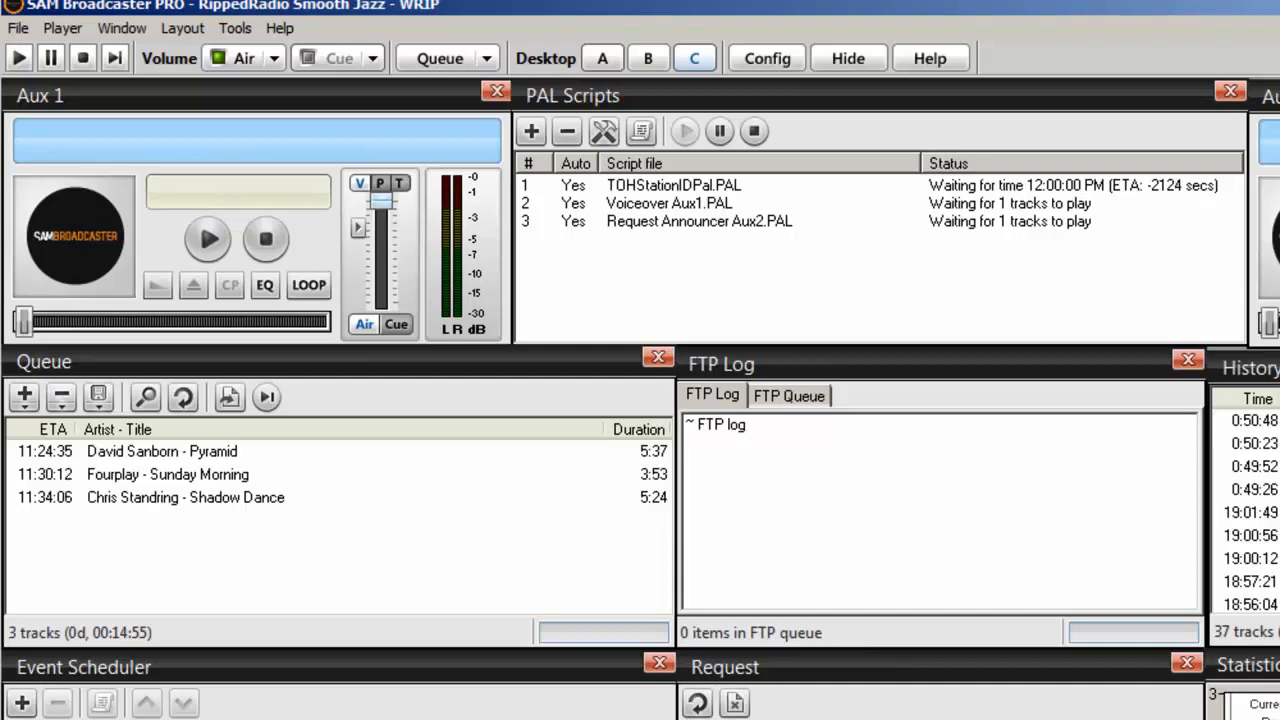
mouse_move(836, 224)
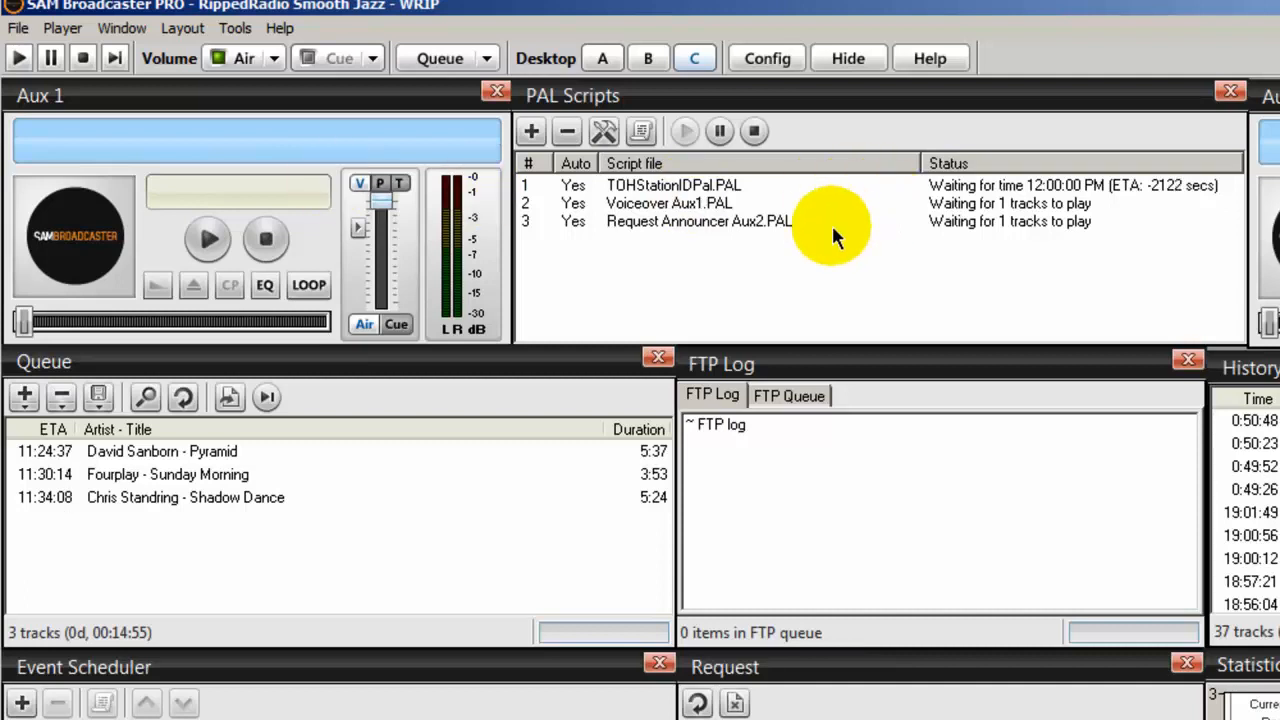